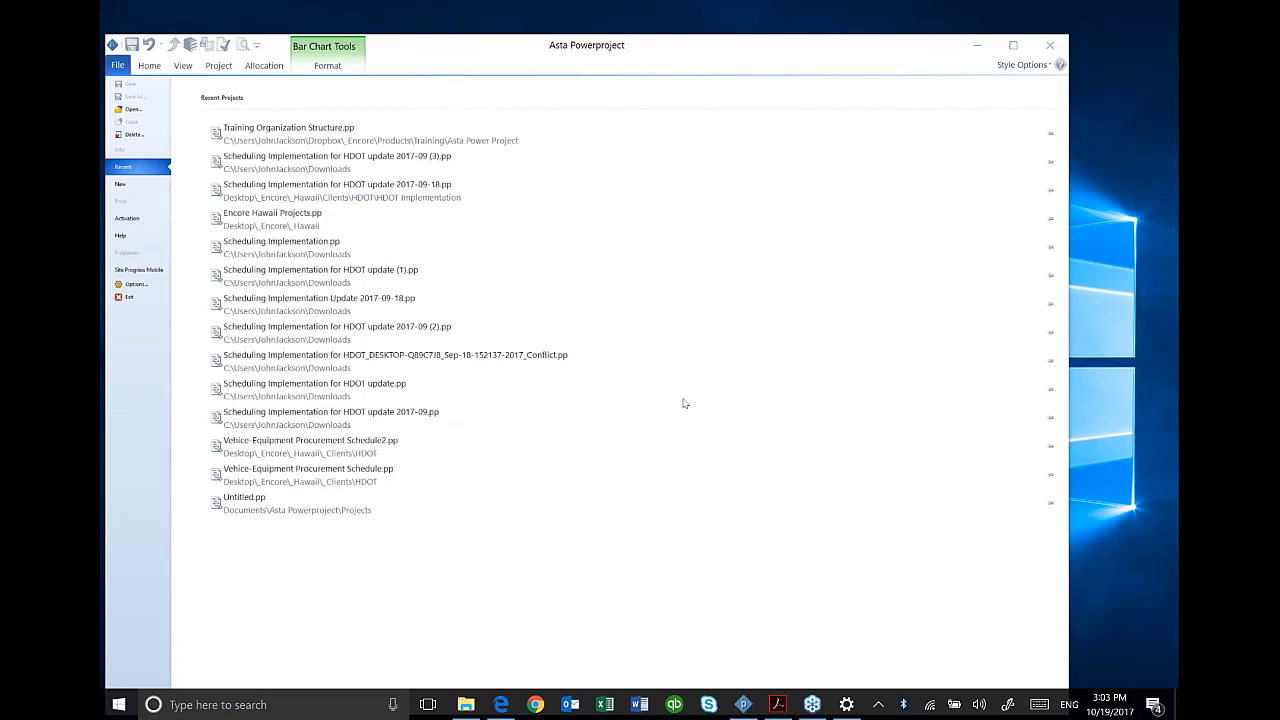
pyautogui.moveTo(498, 167)
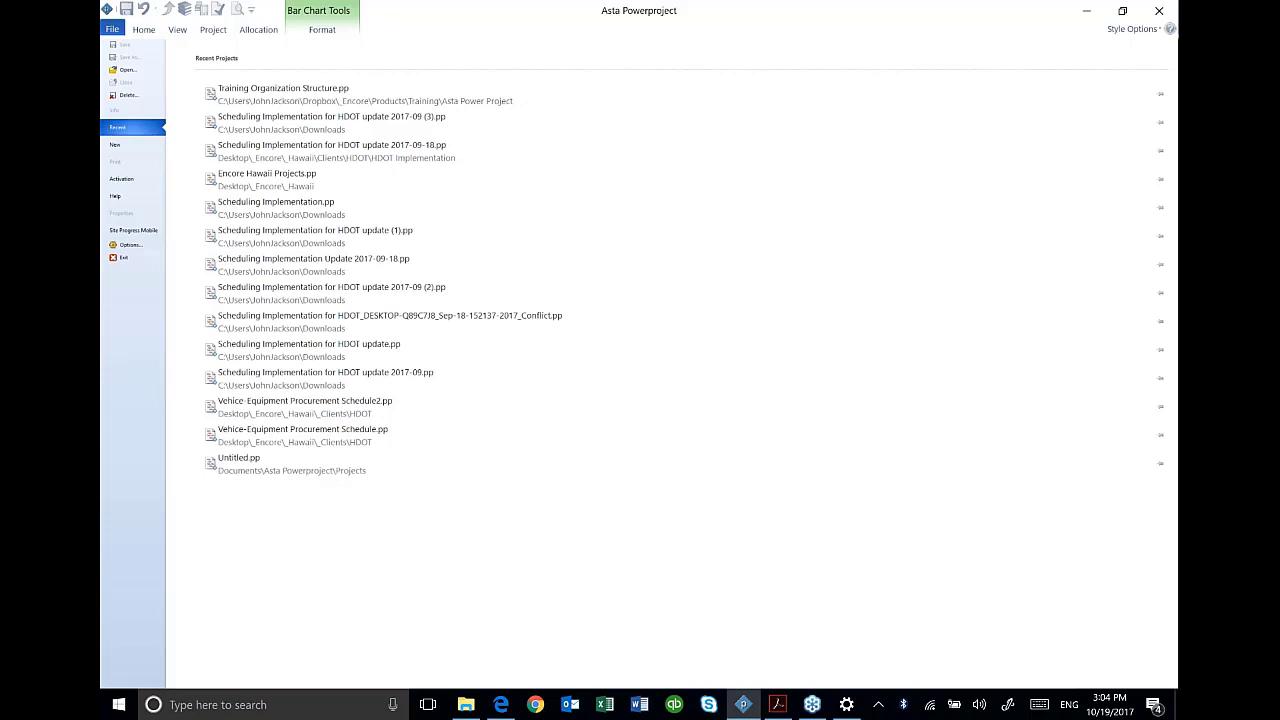
pyautogui.moveTo(295, 208)
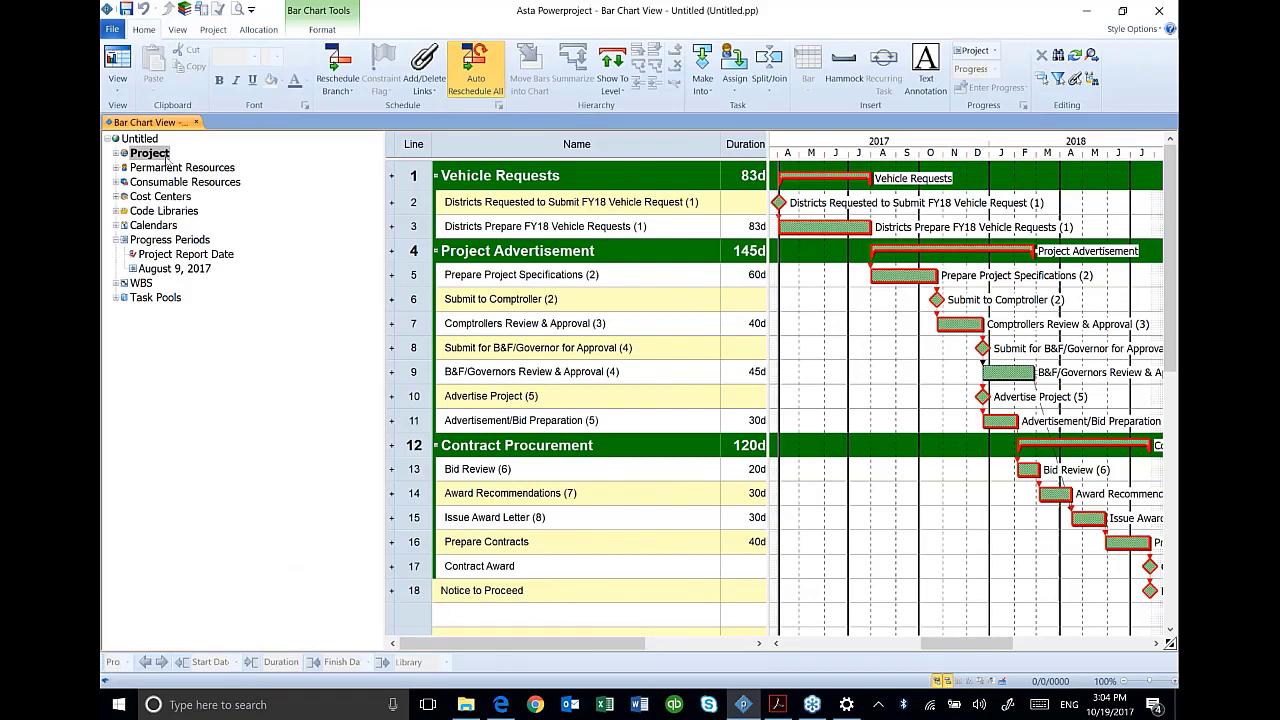
pyautogui.moveTo(390, 242)
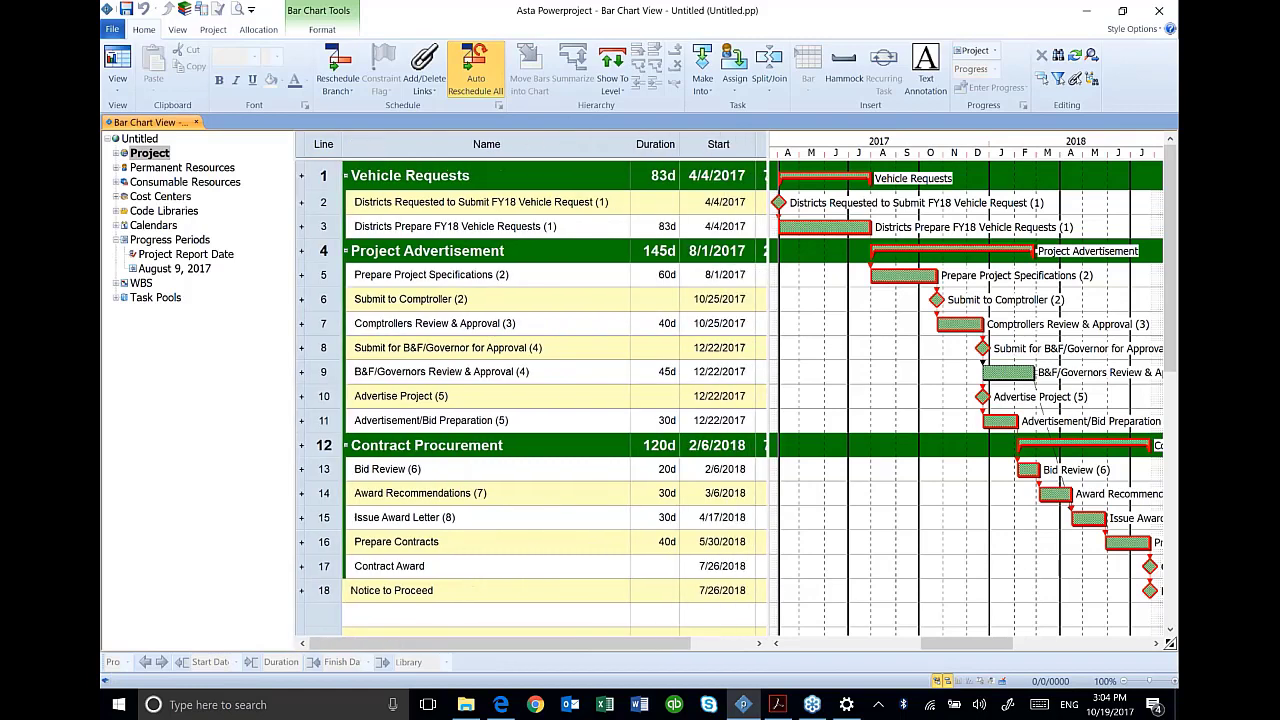
pyautogui.moveTo(510, 251)
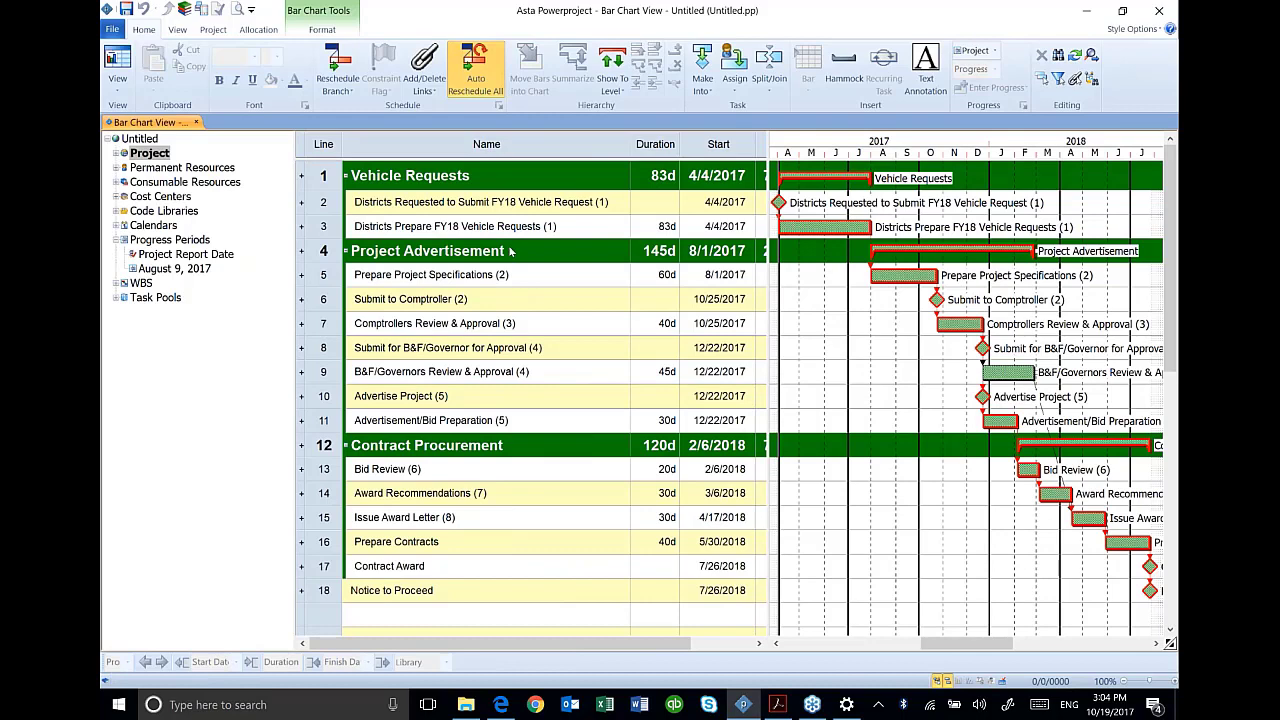
pyautogui.moveTo(935, 299)
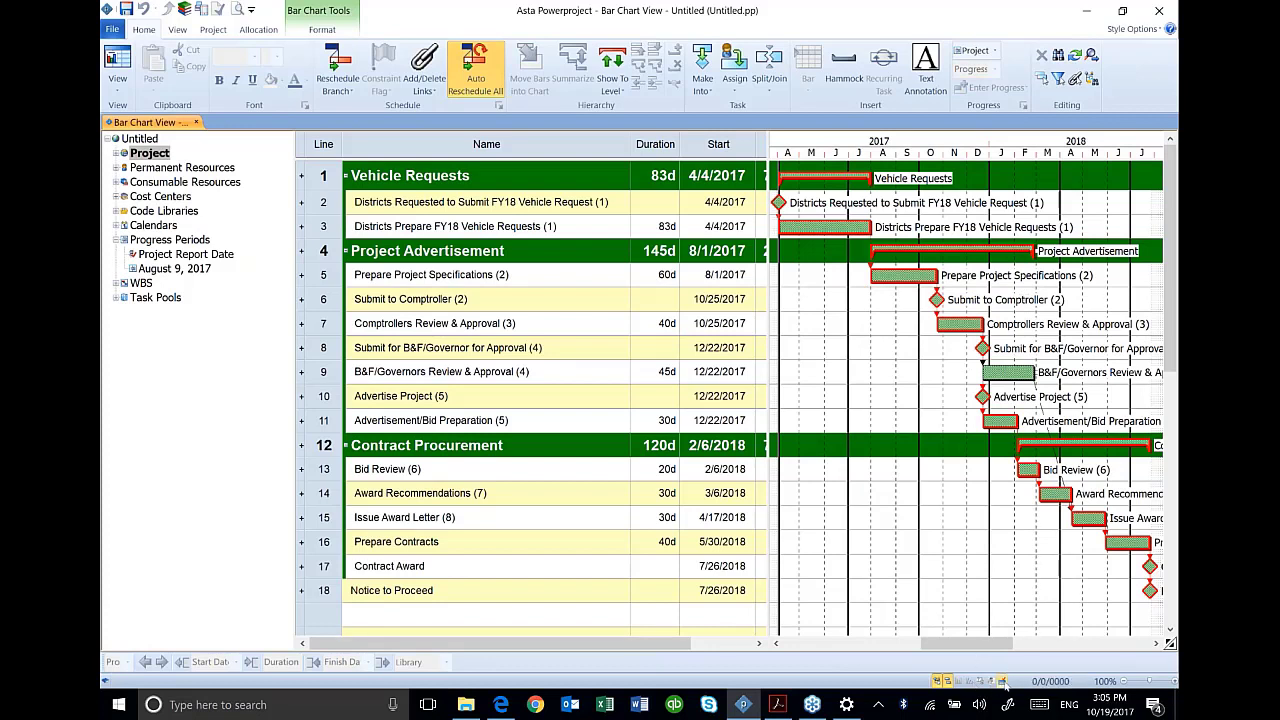
pyautogui.moveTo(1001, 681)
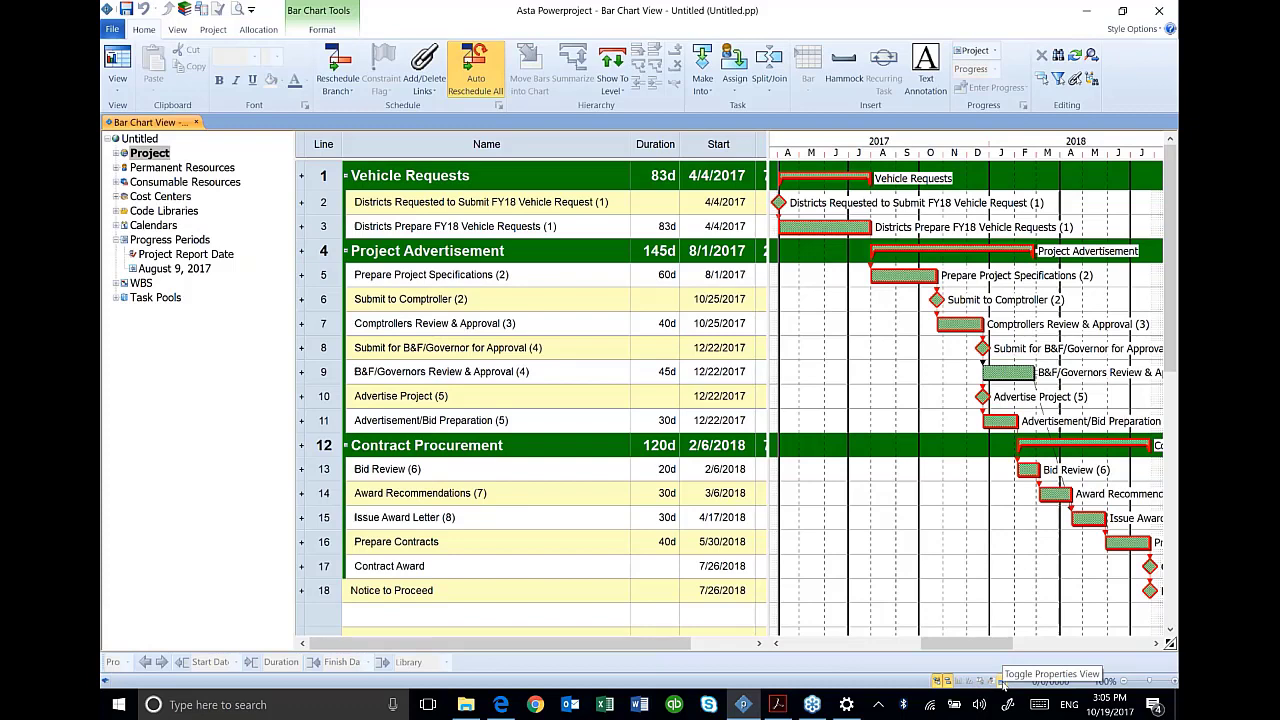
# Step: Open the Bar & Task Properties pane on its Details page beside the task table
pyautogui.click(1007, 681)
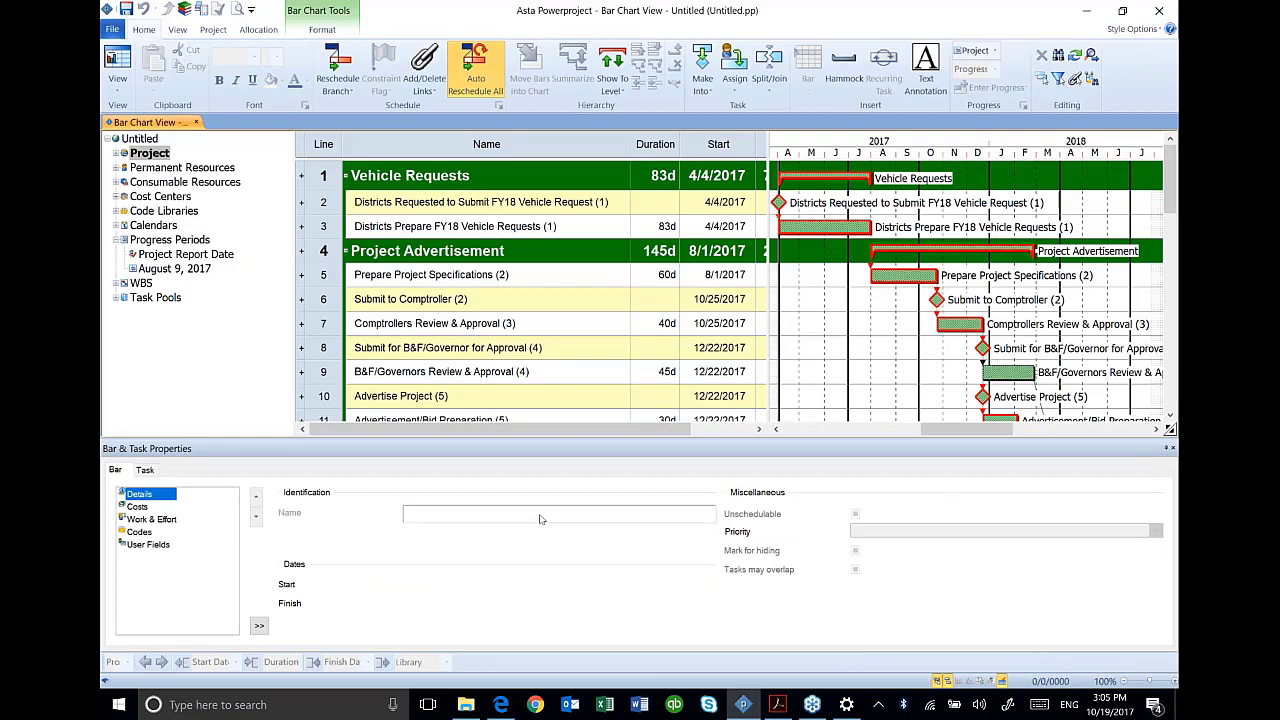
pyautogui.moveTo(430, 473)
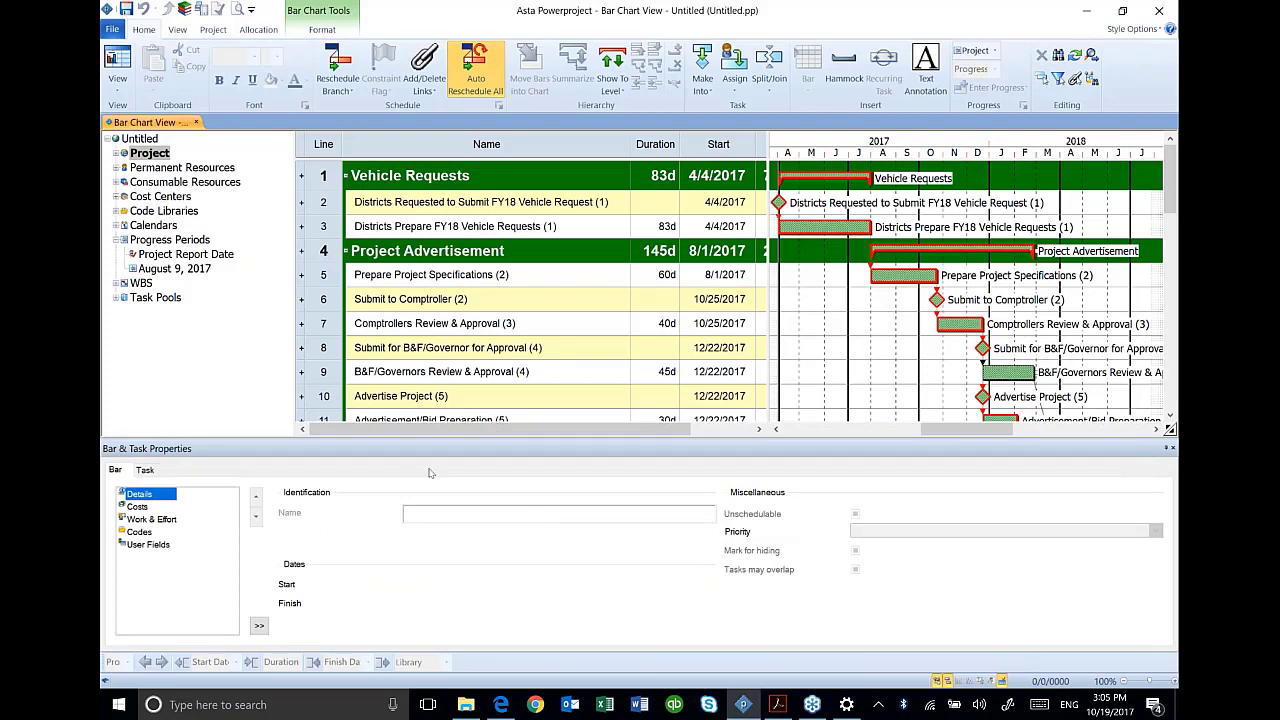
pyautogui.moveTo(681, 513)
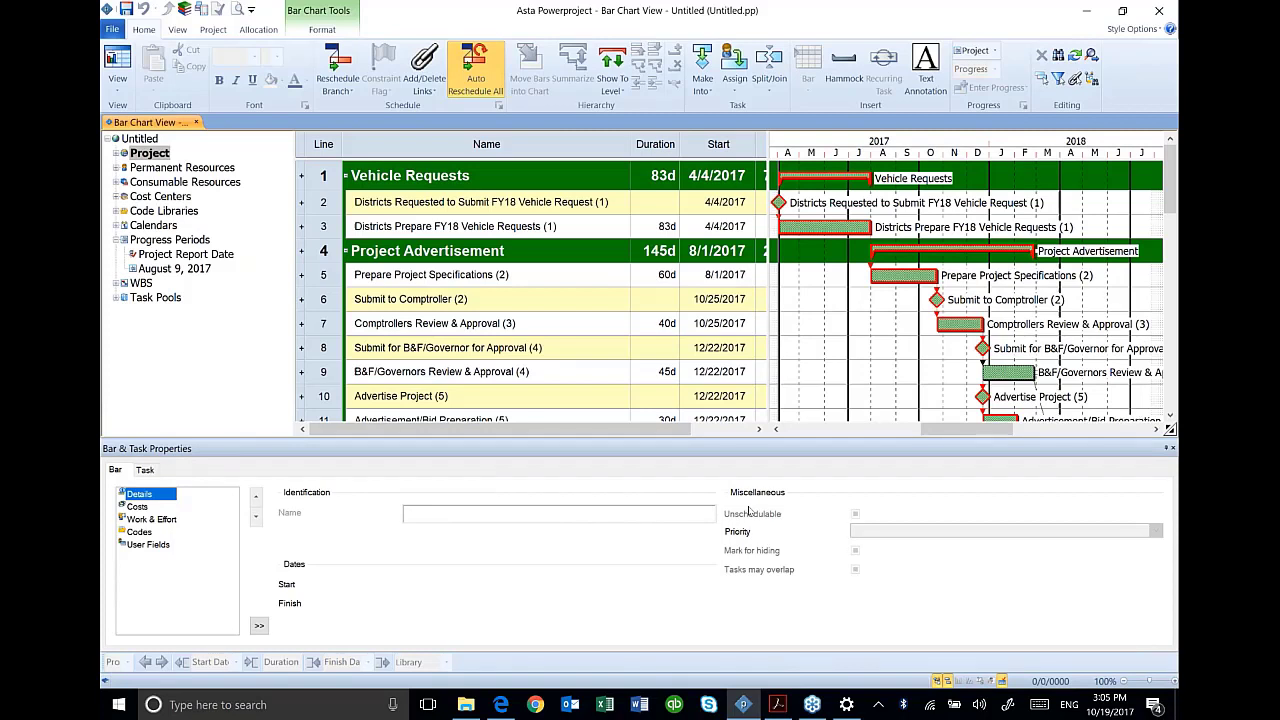
pyautogui.moveTo(660, 454)
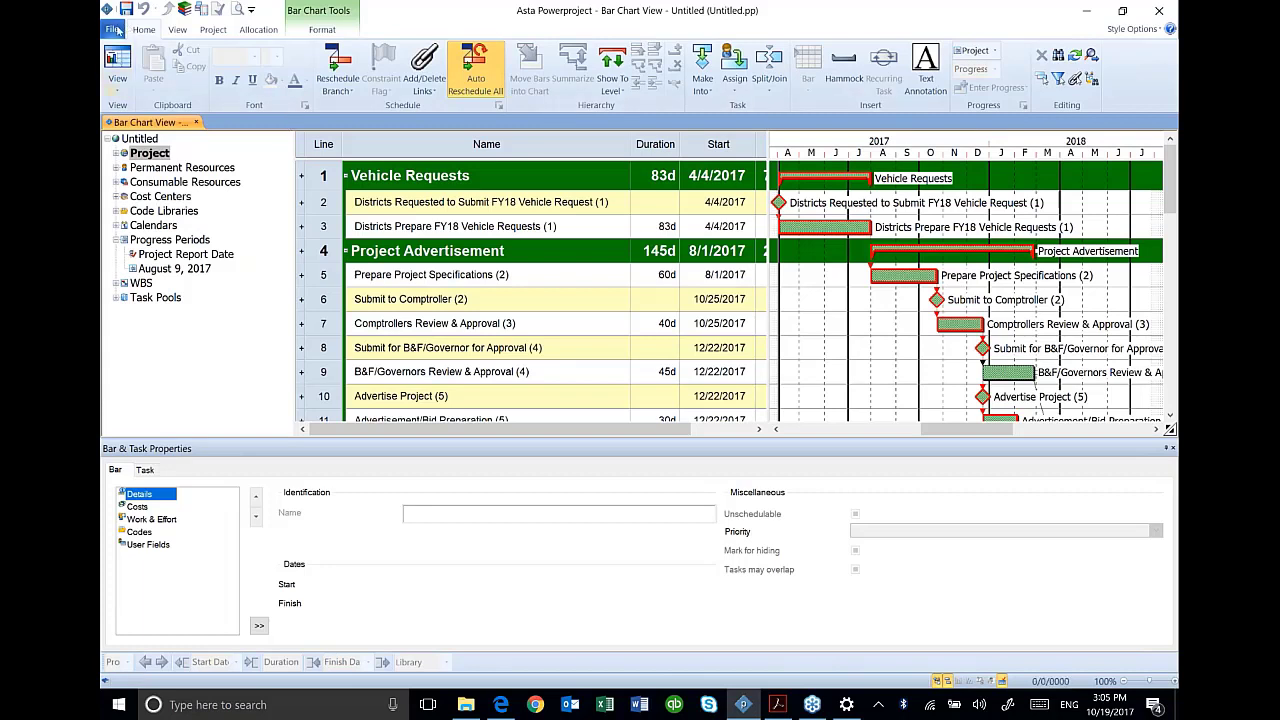
pyautogui.click(112, 28)
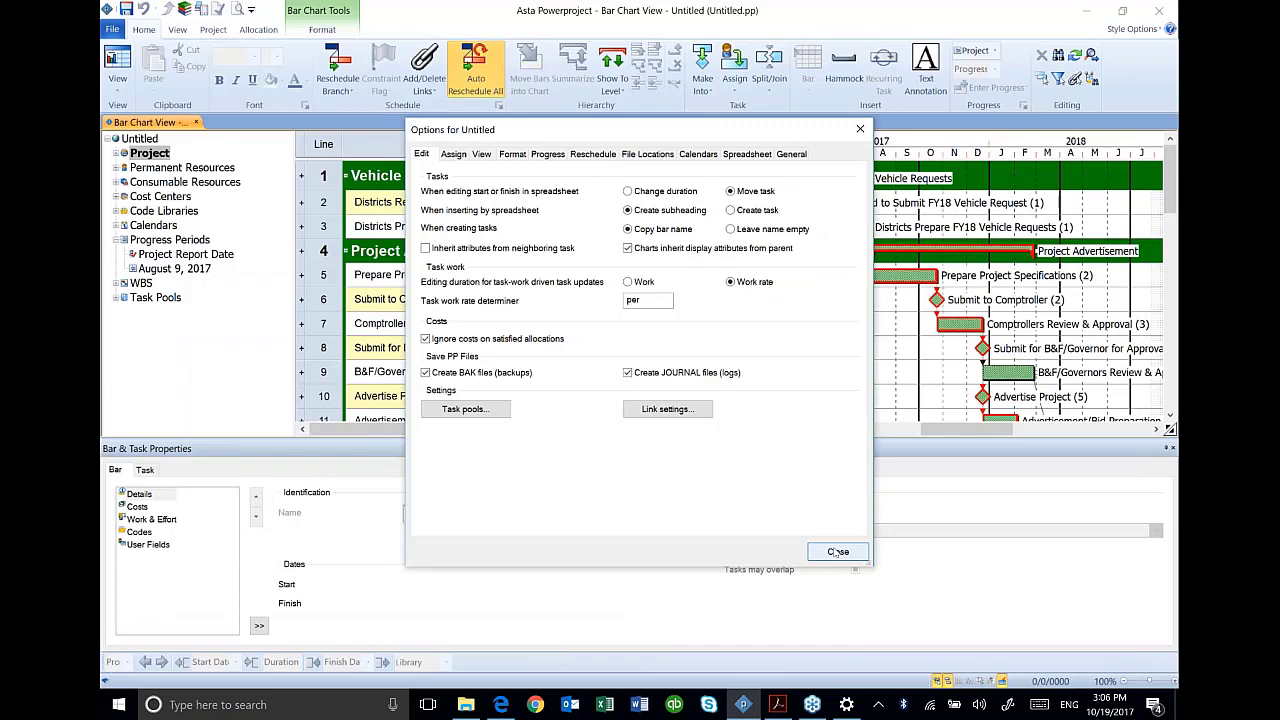
pyautogui.click(837, 551)
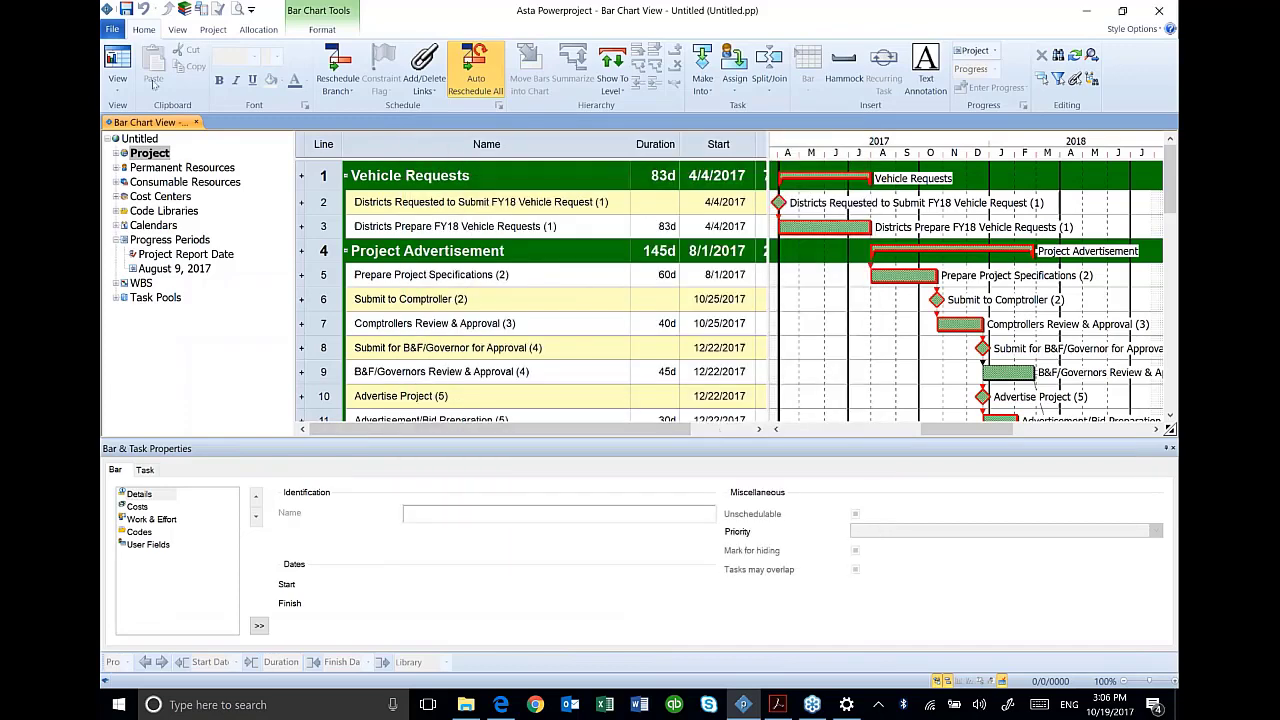
pyautogui.click(112, 28)
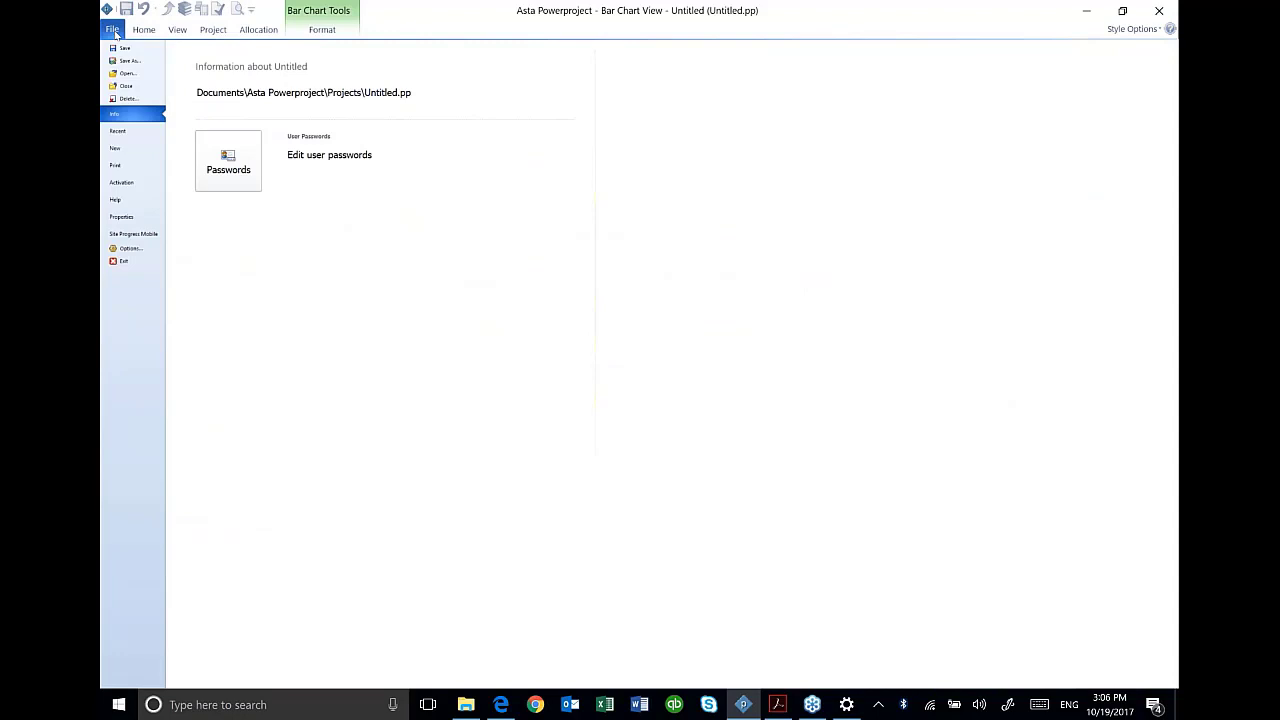
pyautogui.click(144, 29)
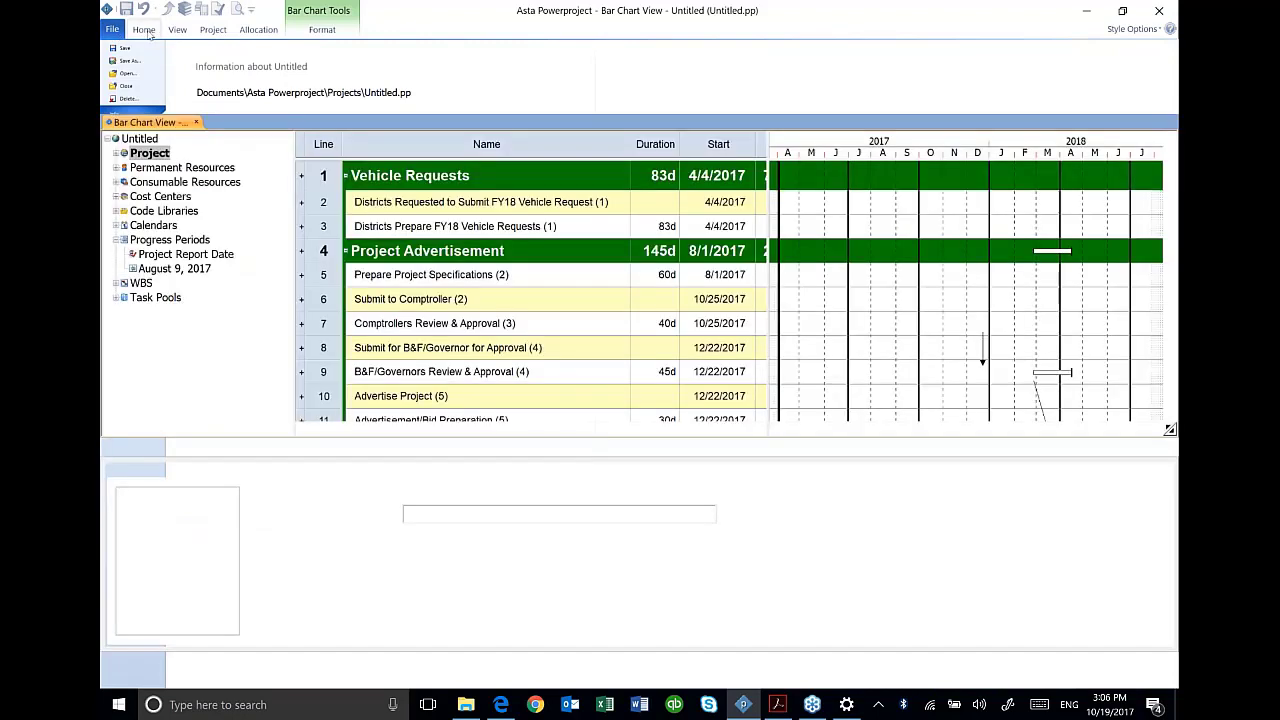
# Step: Browse the Home, View, Project and Allocation ribbon tabs, ending on the Format tab
pyautogui.click(143, 29)
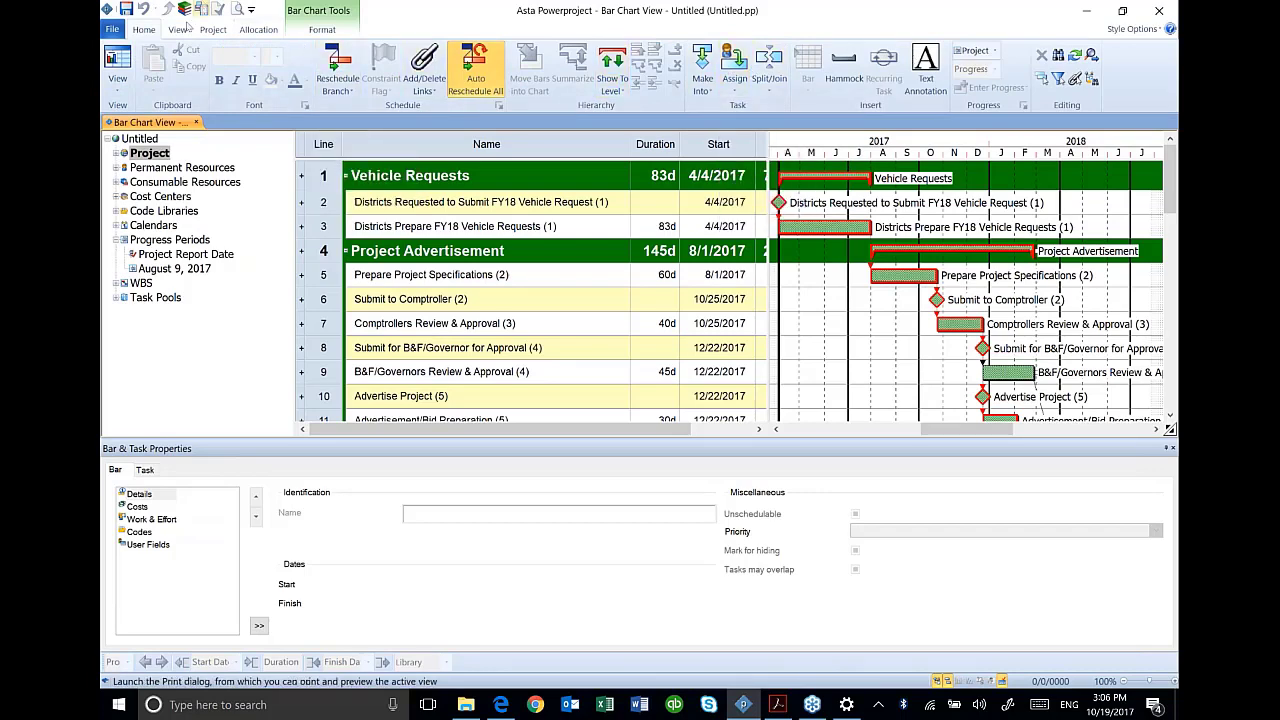
pyautogui.click(177, 29)
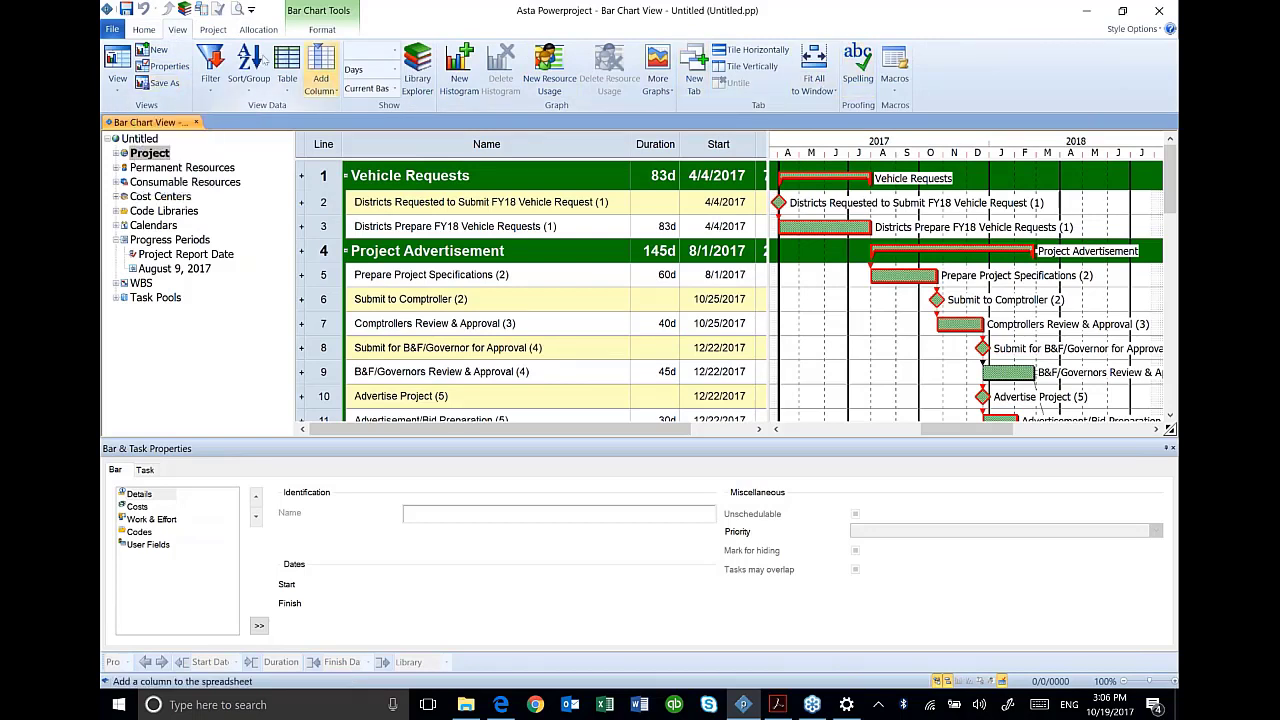
pyautogui.click(212, 29)
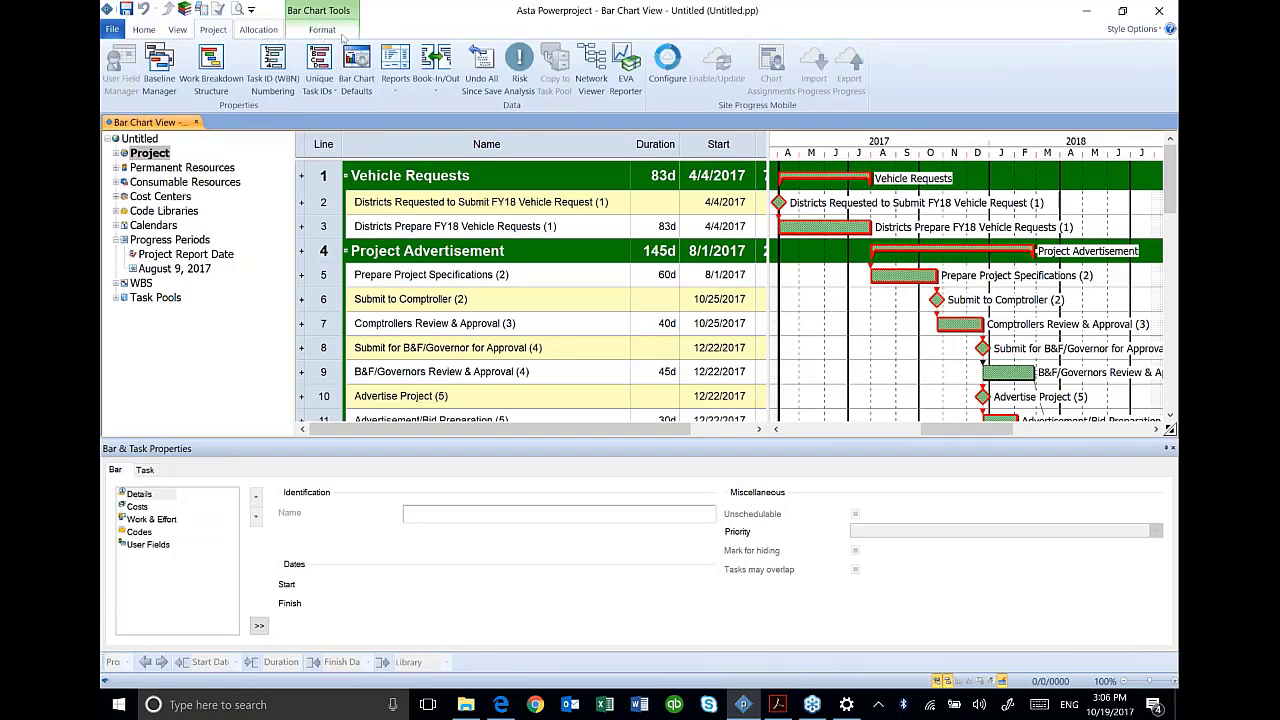
pyautogui.click(258, 29)
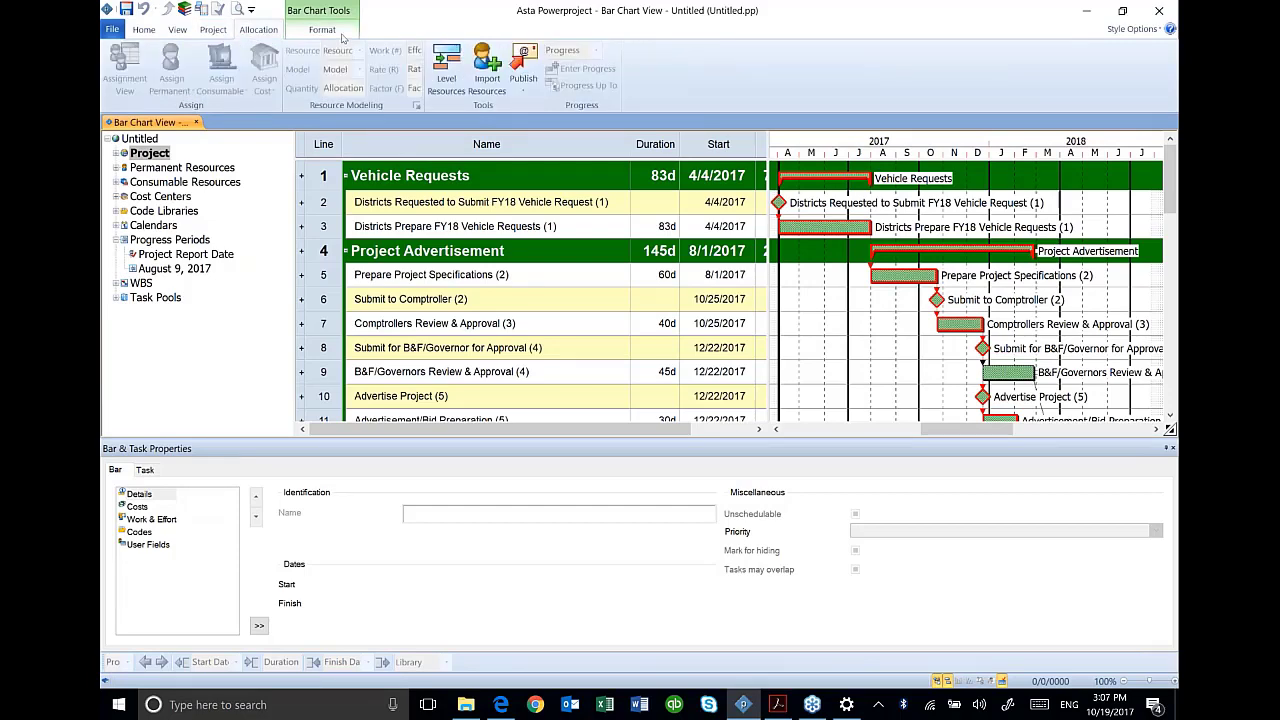
pyautogui.click(322, 29)
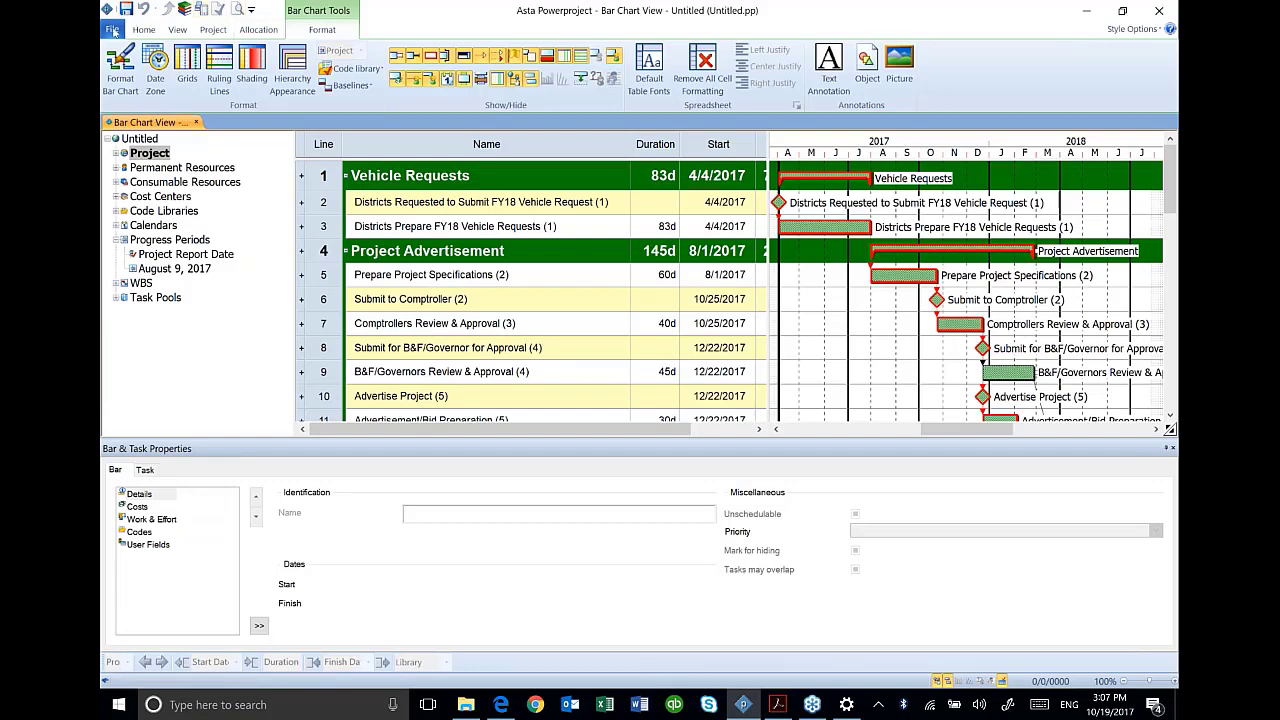
# Step: Start a new construction-template project and rename the file to New School
pyautogui.click(112, 29)
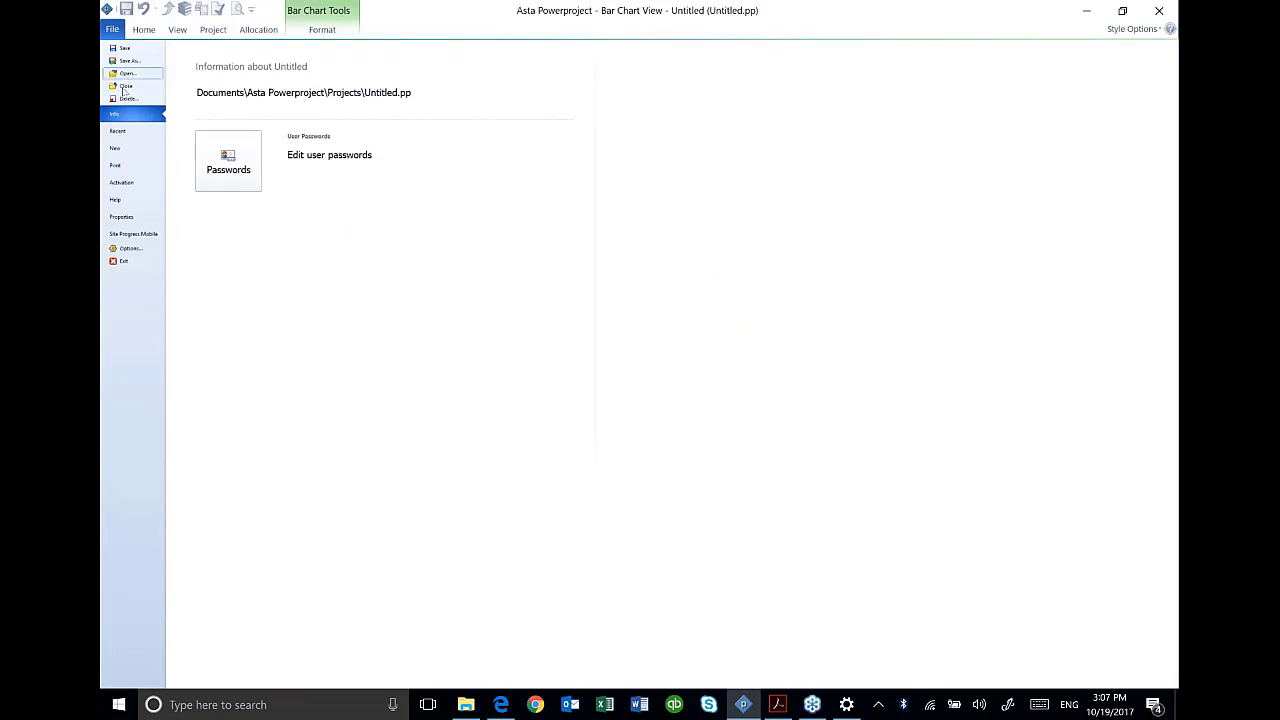
pyautogui.click(114, 148)
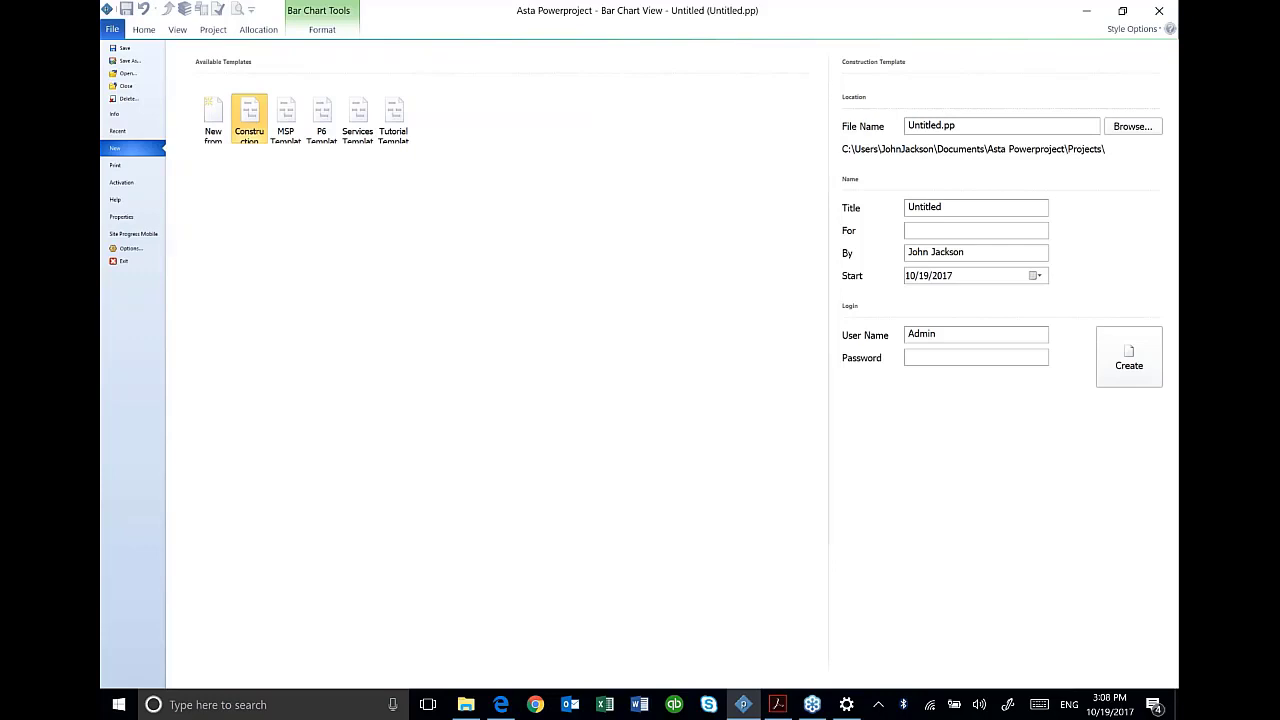
pyautogui.moveTo(350, 293)
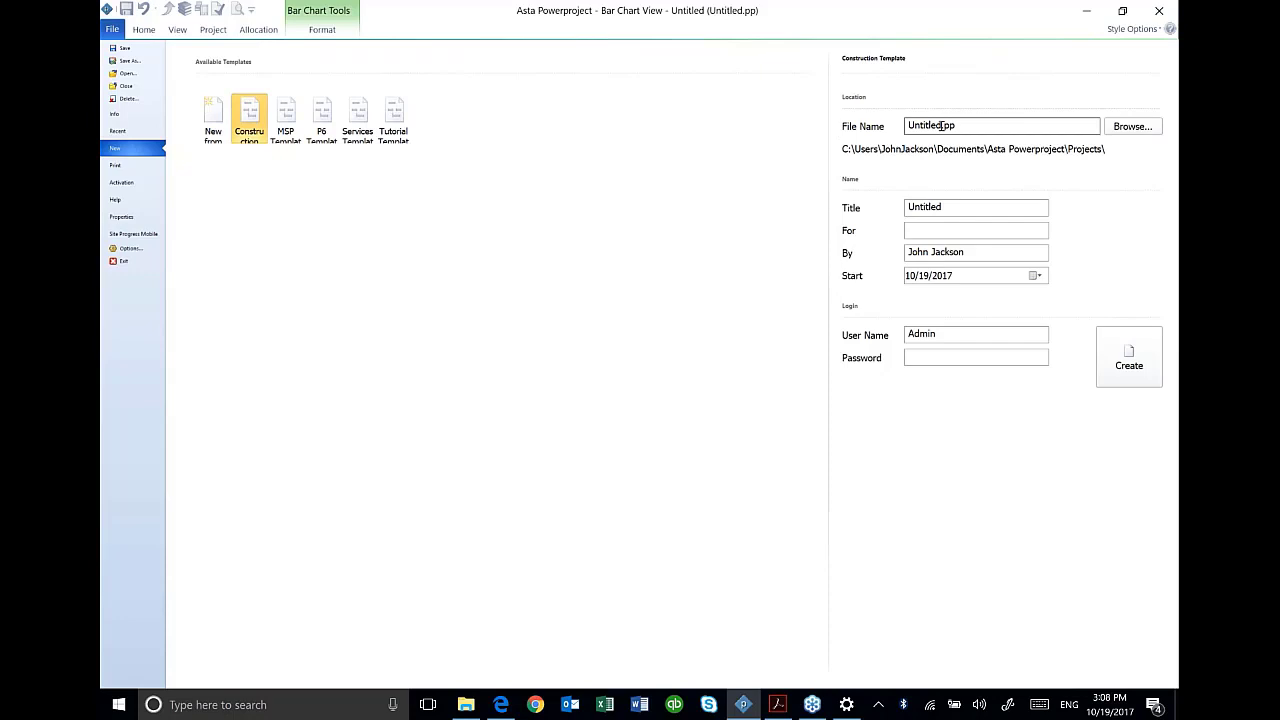
pyautogui.doubleClick(922, 125)
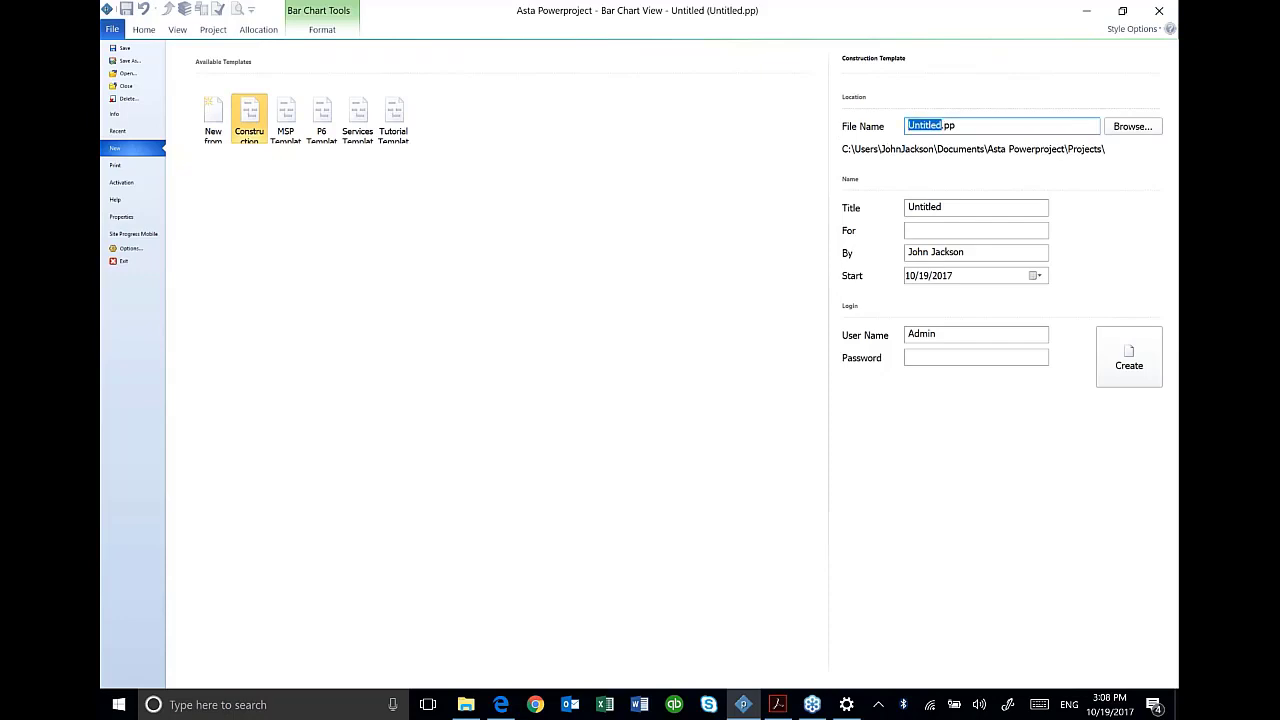
pyautogui.write('New School.pp')
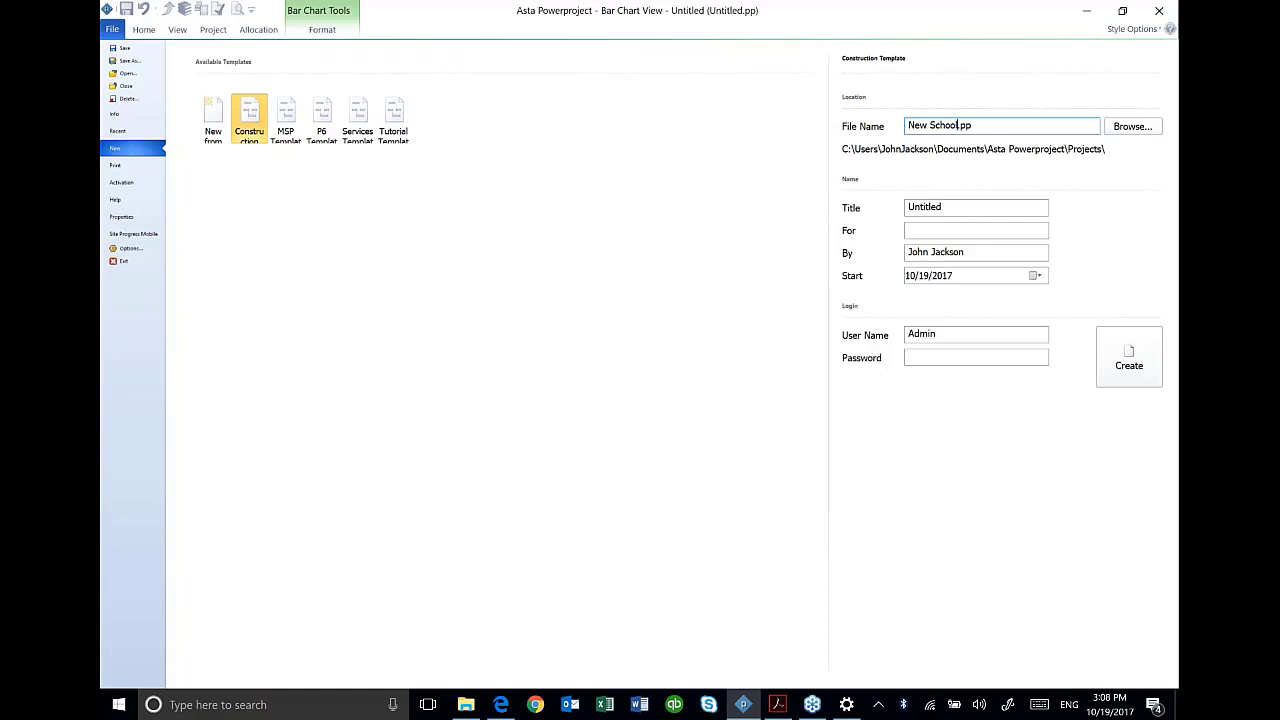
# Step: Choose the 3 hour Intro training folder as the save location
pyautogui.click(1132, 126)
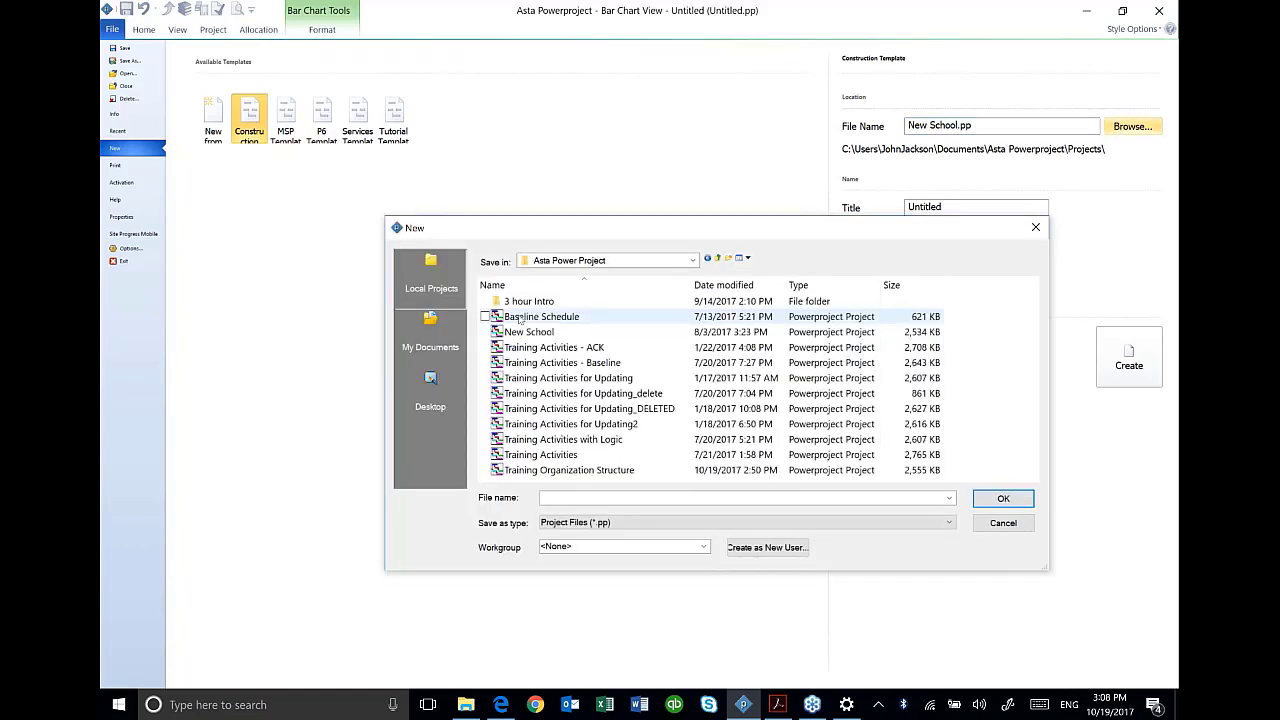
pyautogui.doubleClick(529, 301)
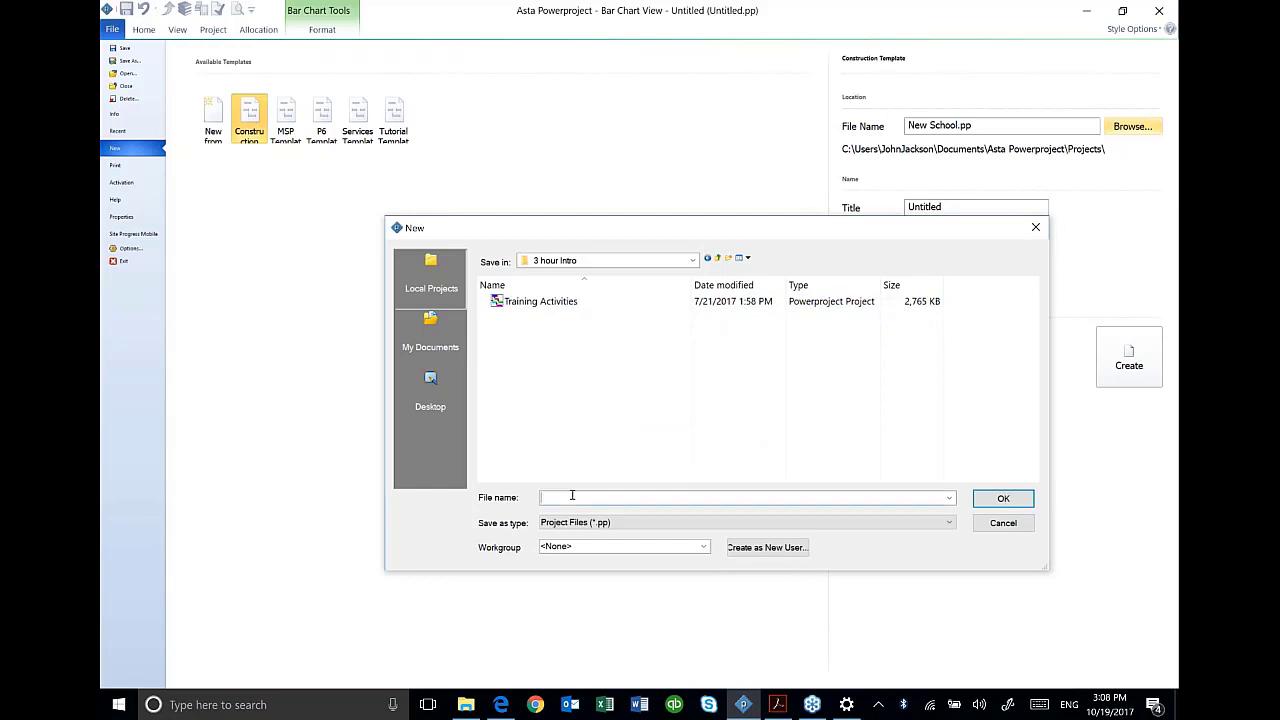
pyautogui.write('New S')
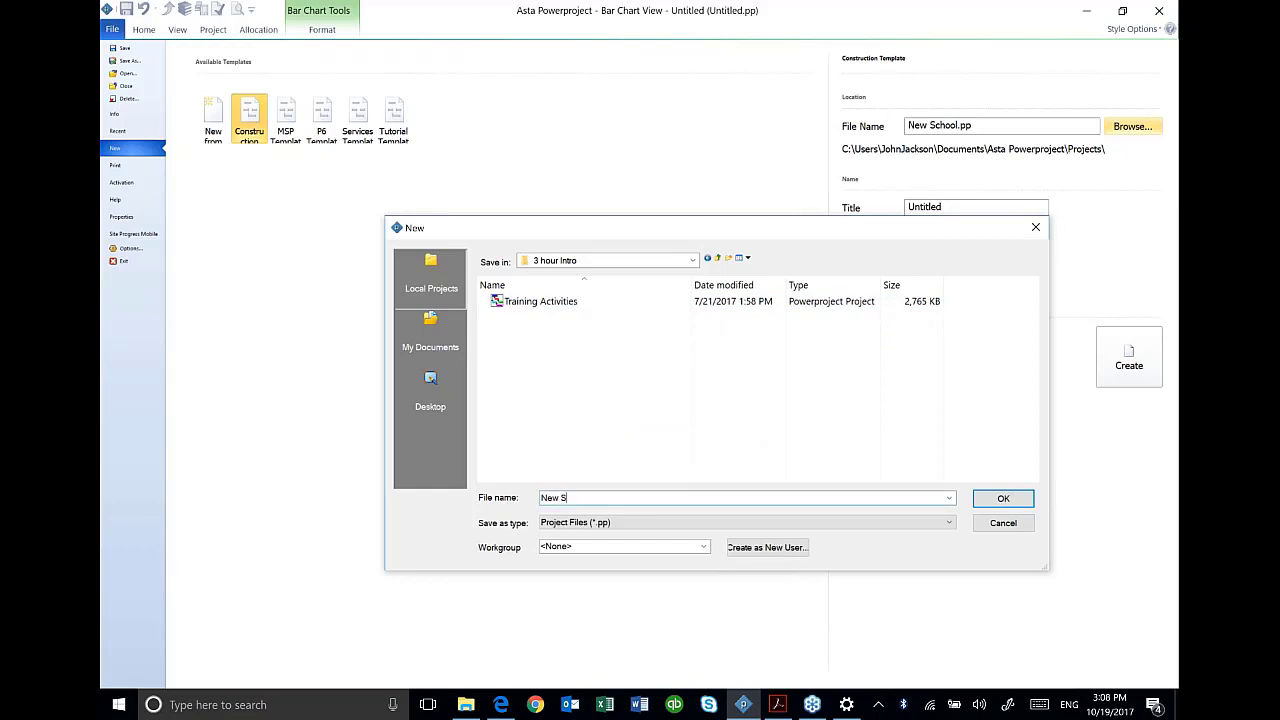
pyautogui.click(1003, 498)
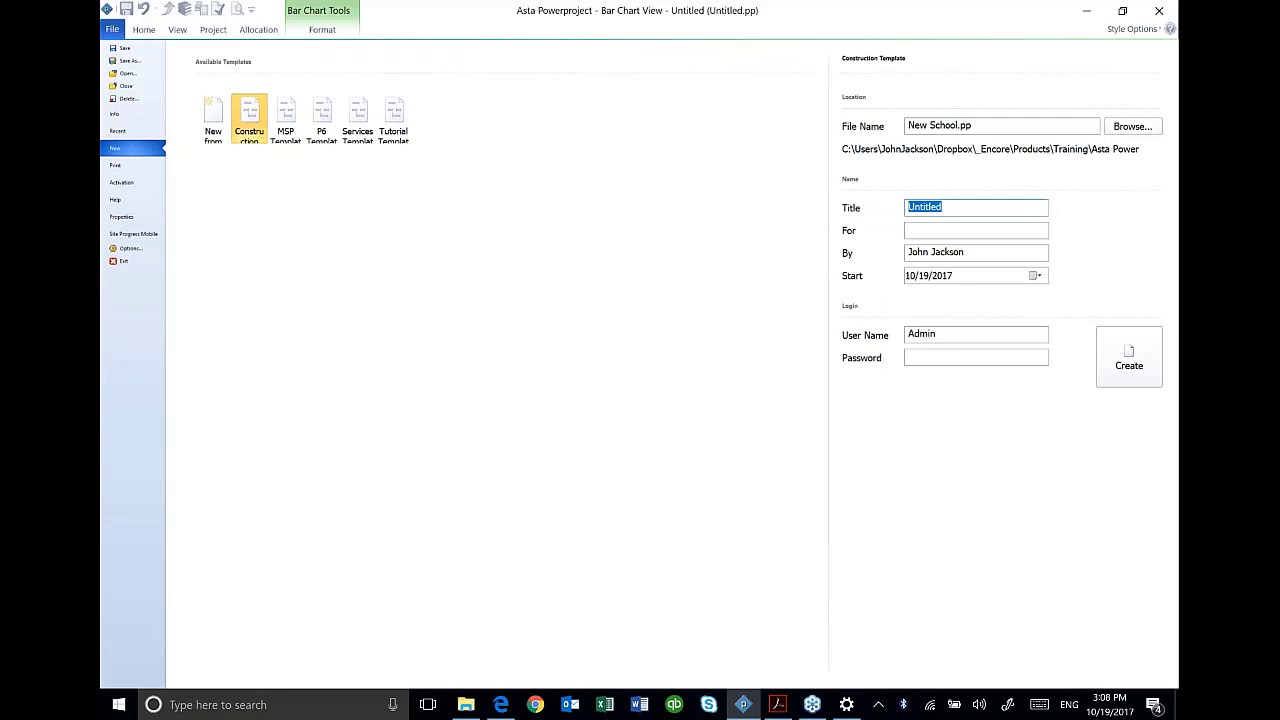
# Step: Enter the title 'High School Addition' and create the New School project
pyautogui.write('H')
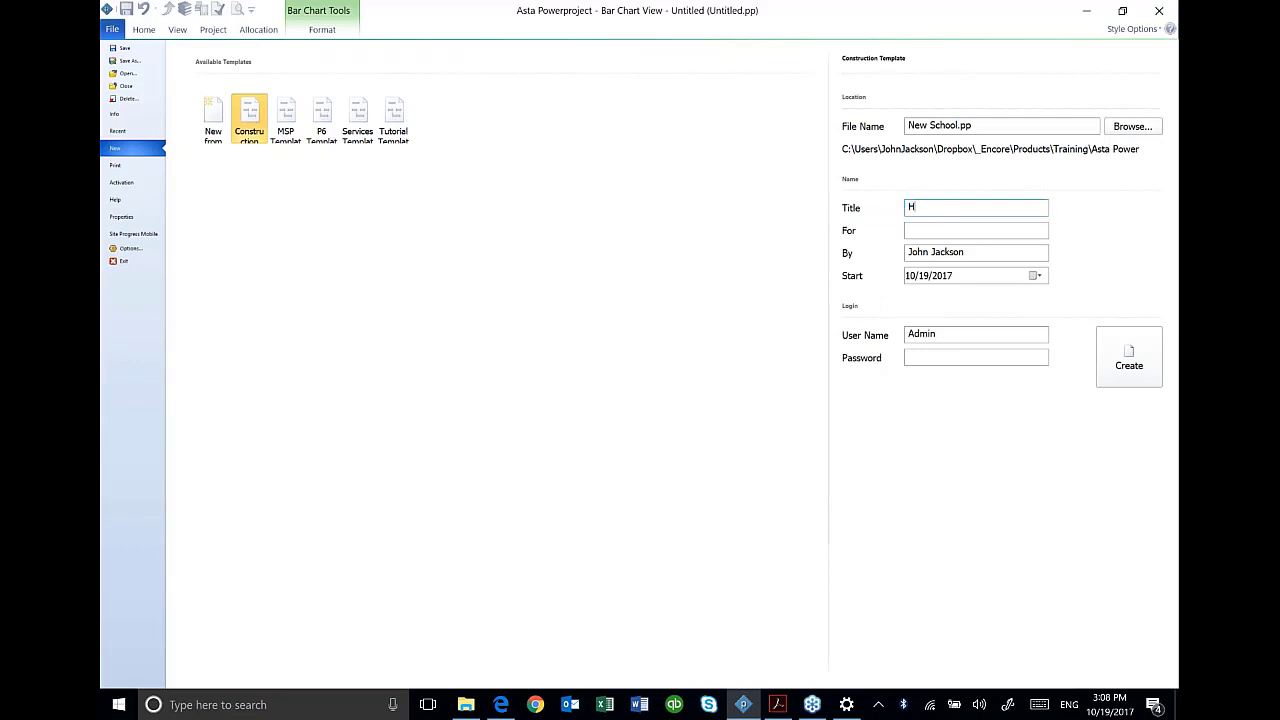
pyautogui.write('igh School Addition')
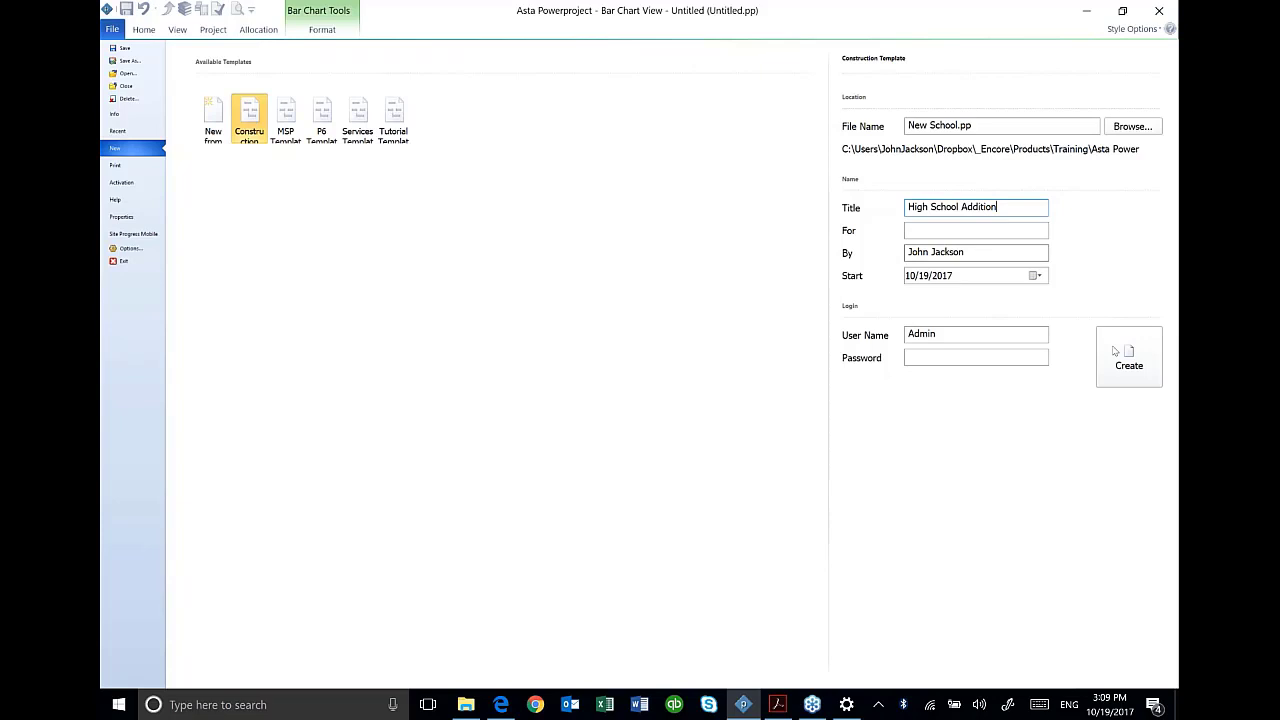
pyautogui.click(1128, 360)
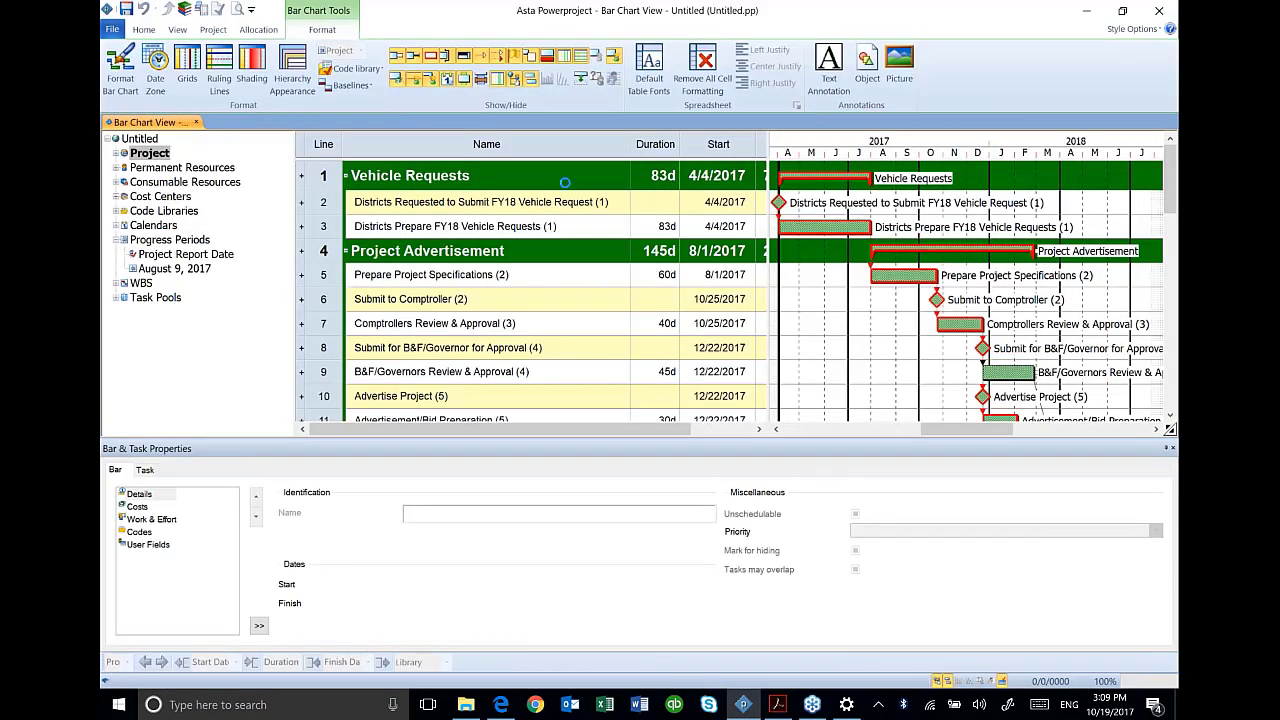